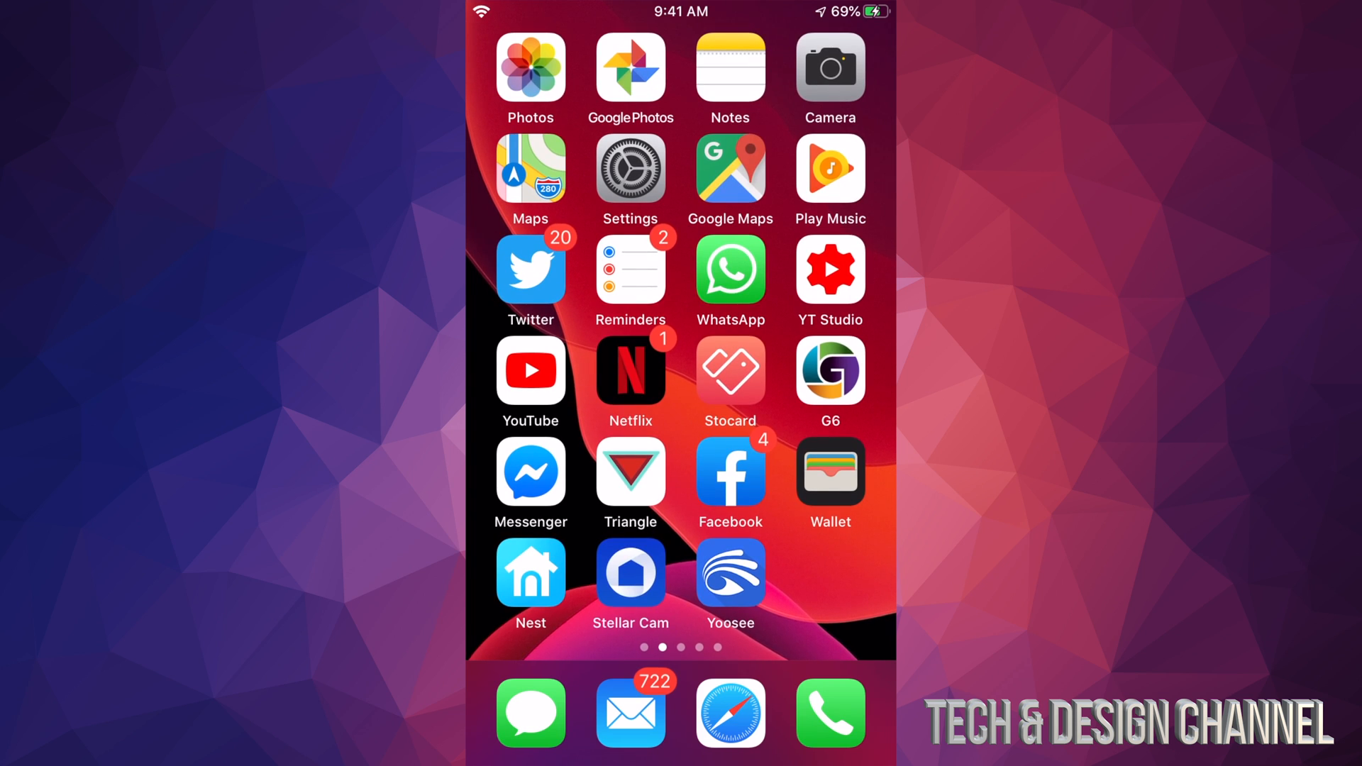
Step: Launch Settings from the home screen and go to the Screen Time entry in the list
click(630, 167)
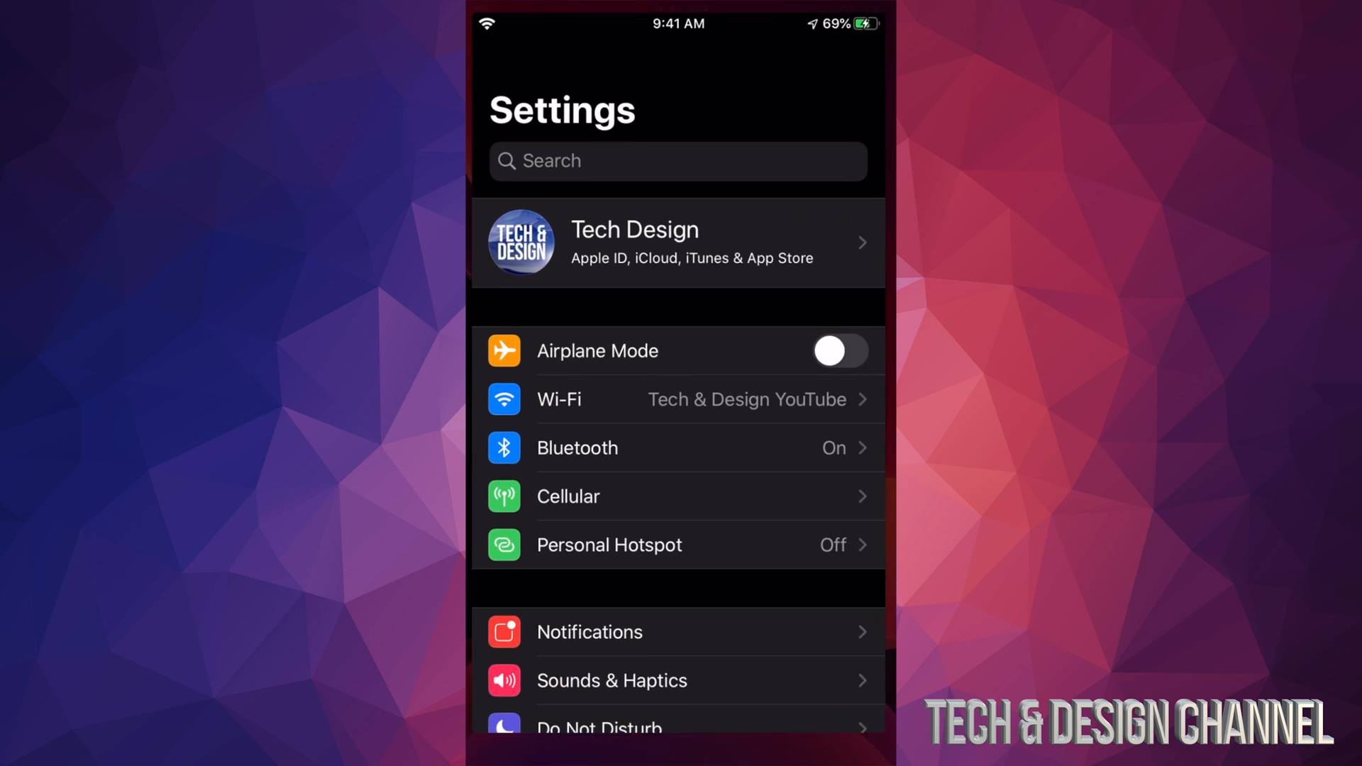
scroll(down, 3)
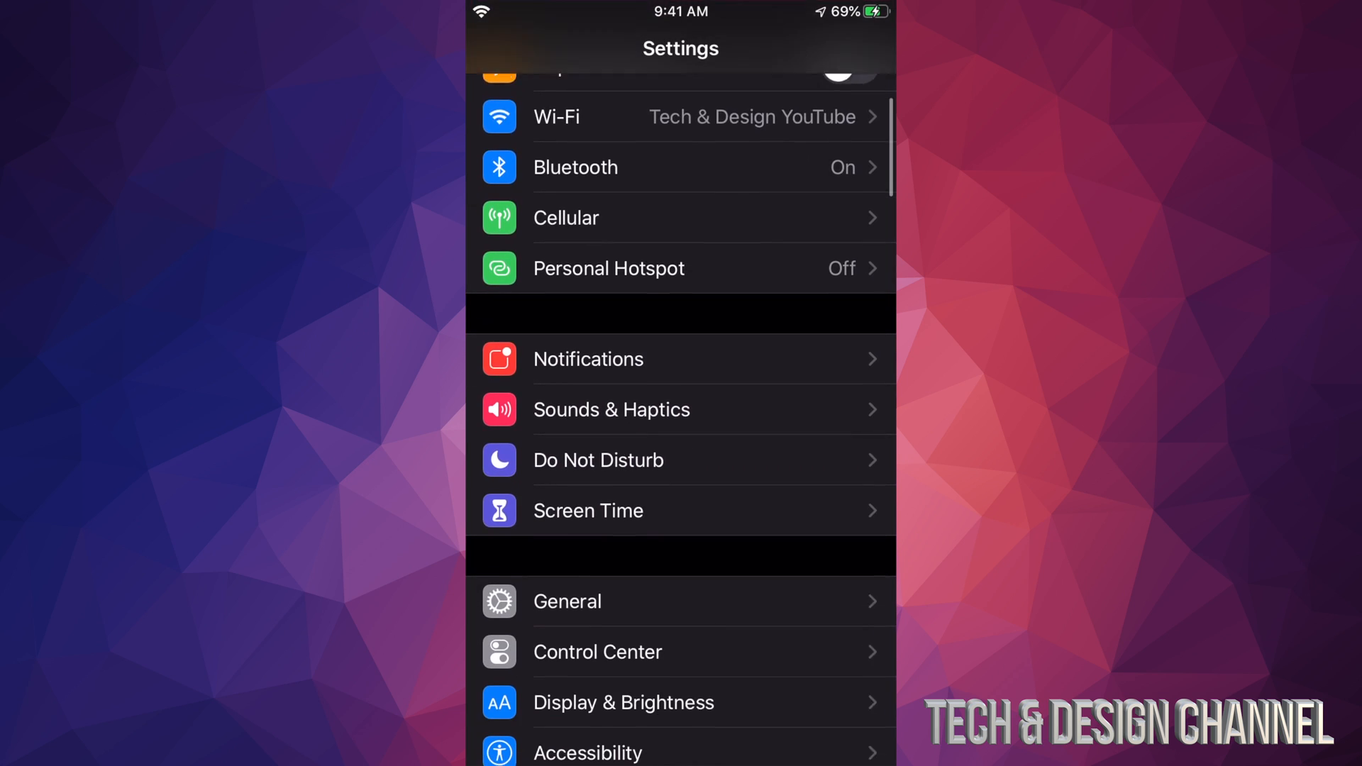
scroll(down, 3)
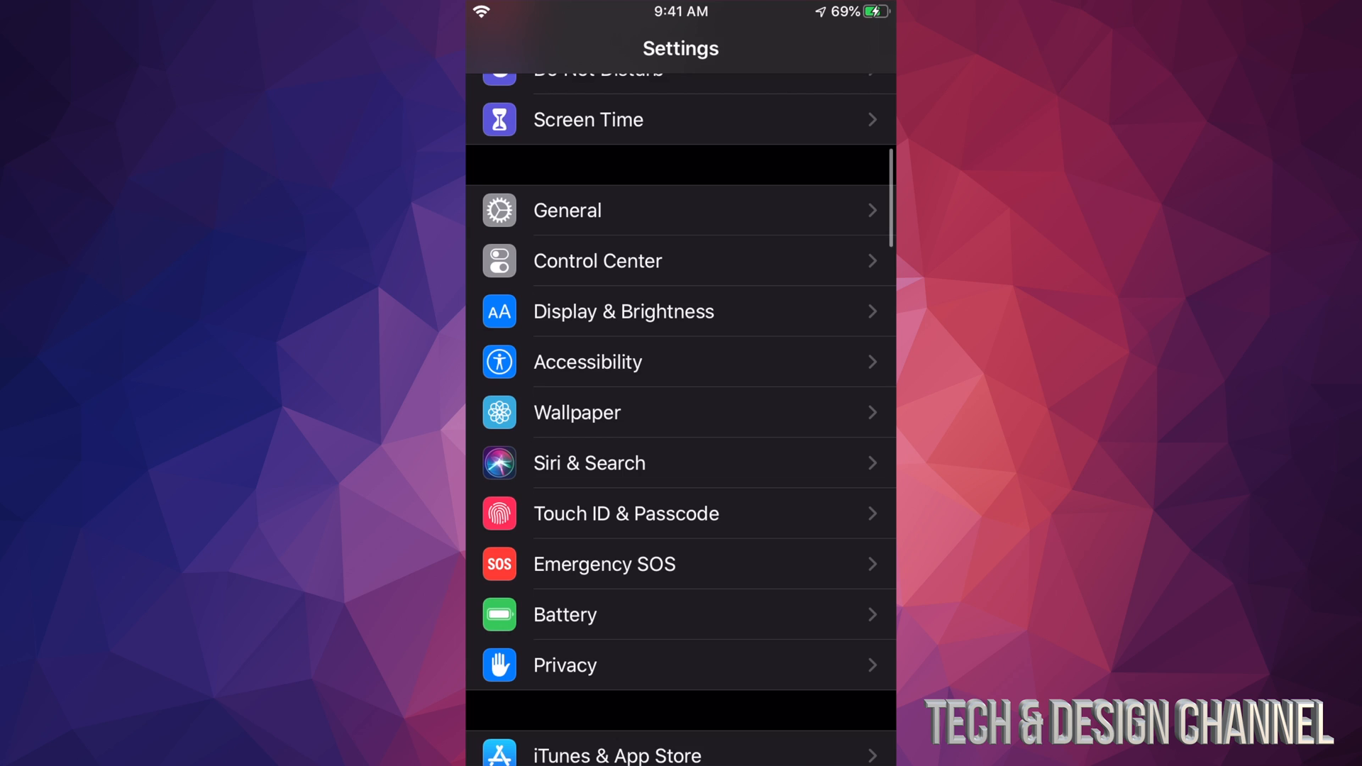
scroll(down, 3)
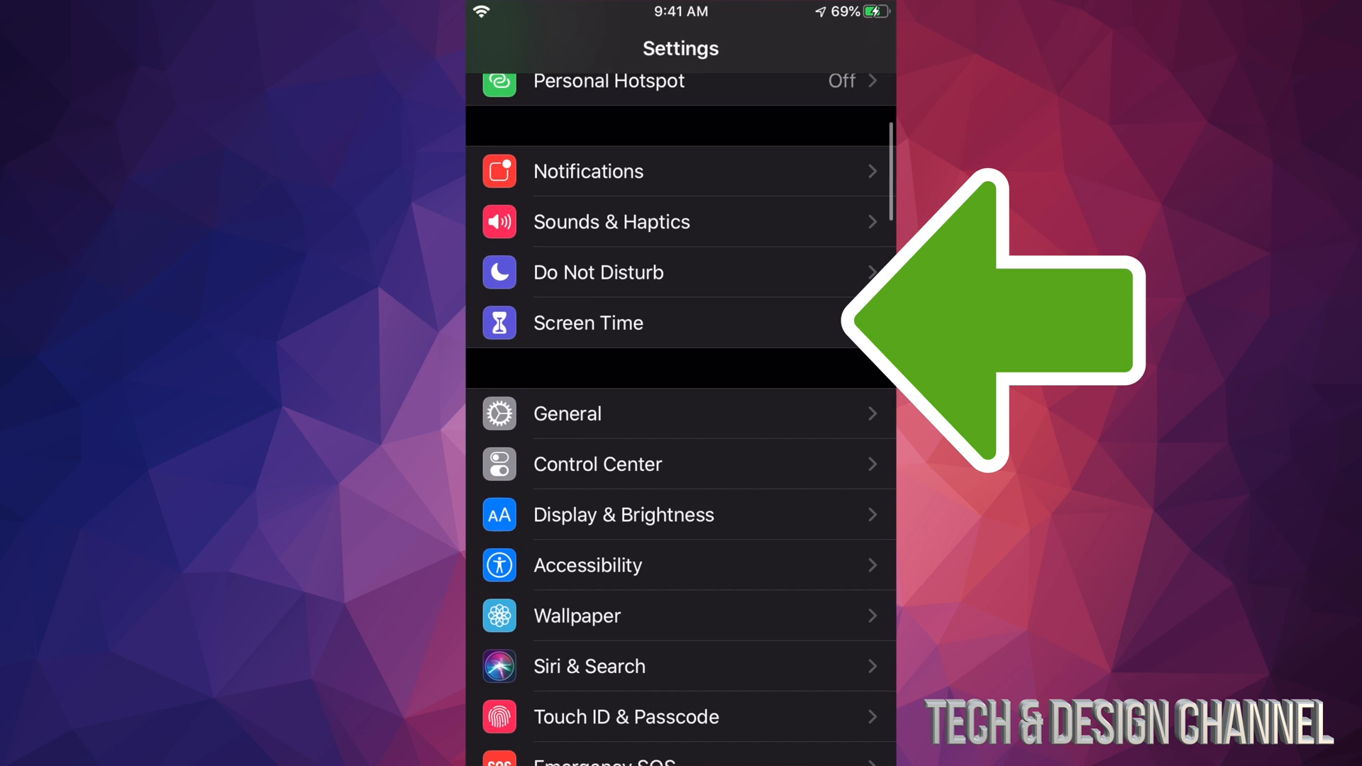
click(601, 323)
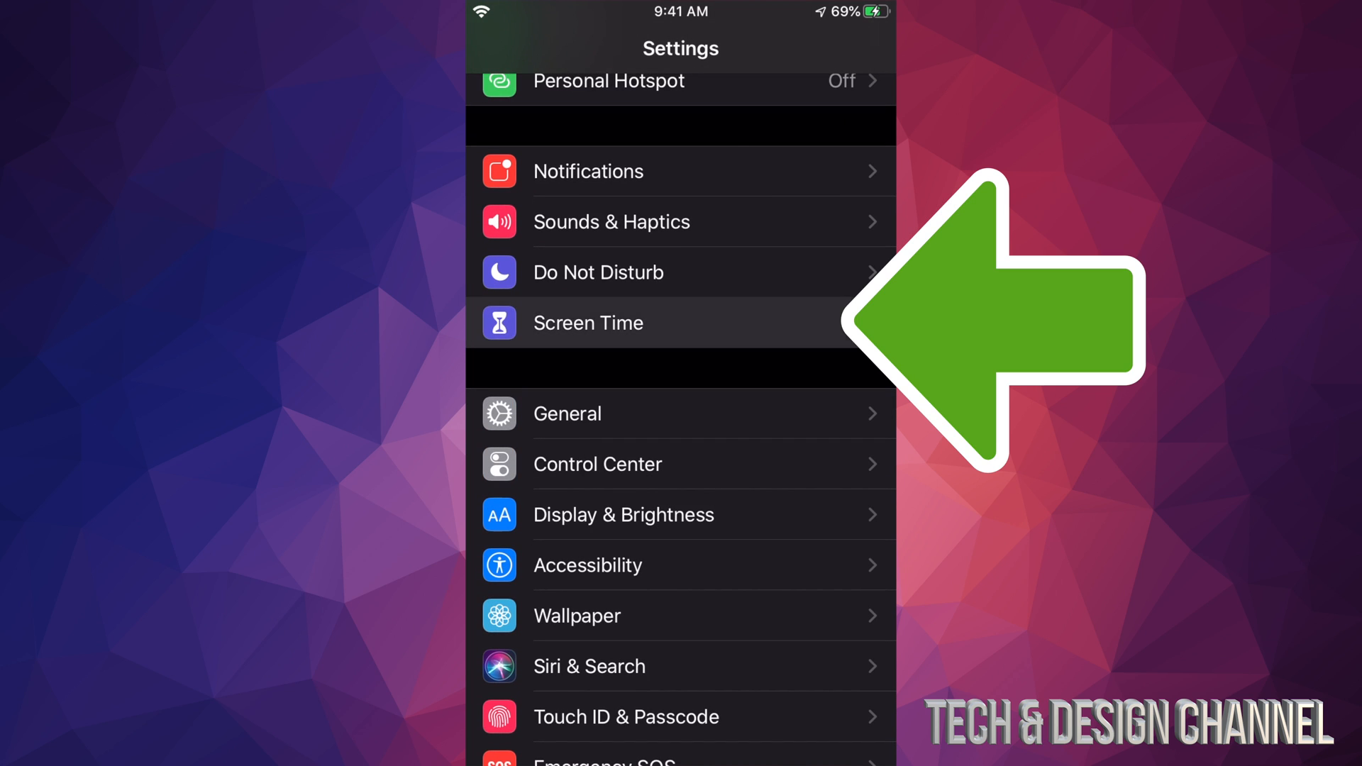
Step: From Screen Time, reach Content & Privacy Restrictions > iTunes & App Store Purchases, where Installing Apps shows Don't Allow
click(587, 323)
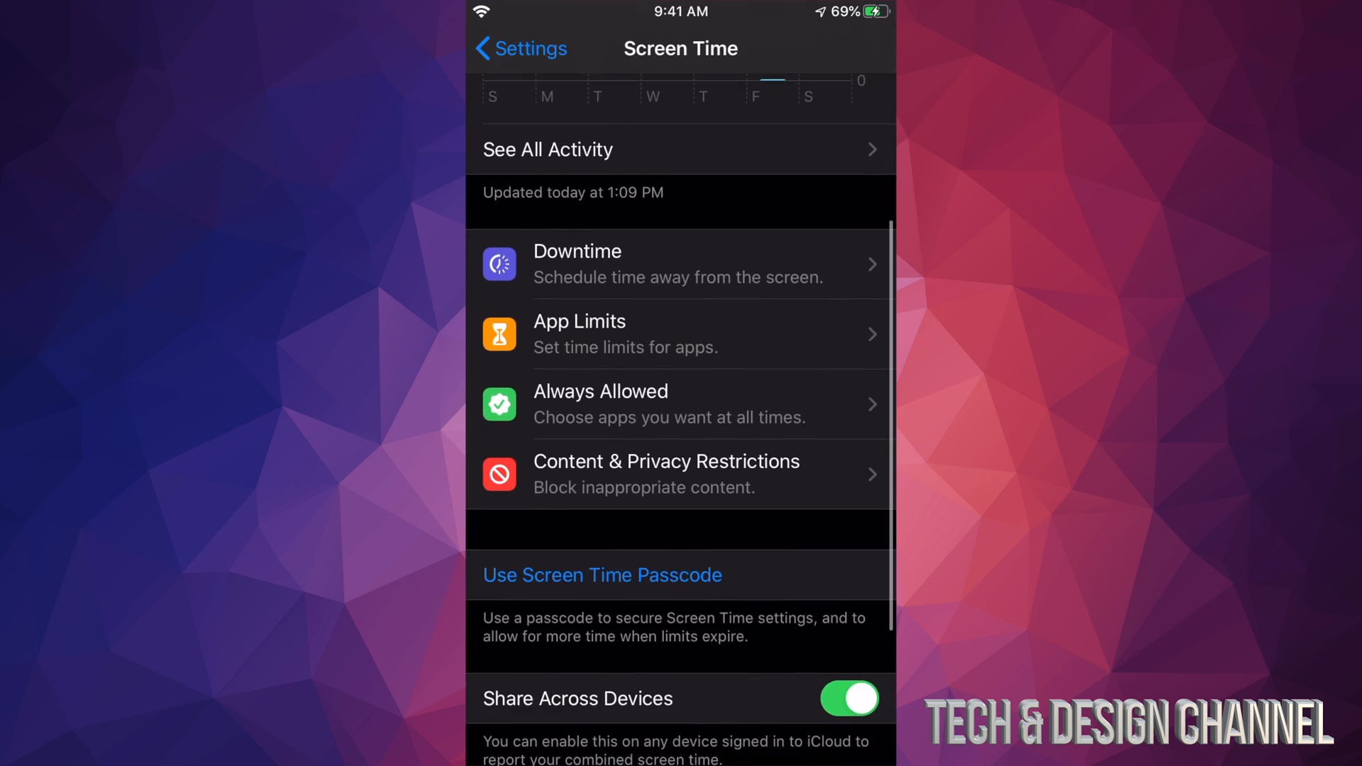
scroll(down, 3)
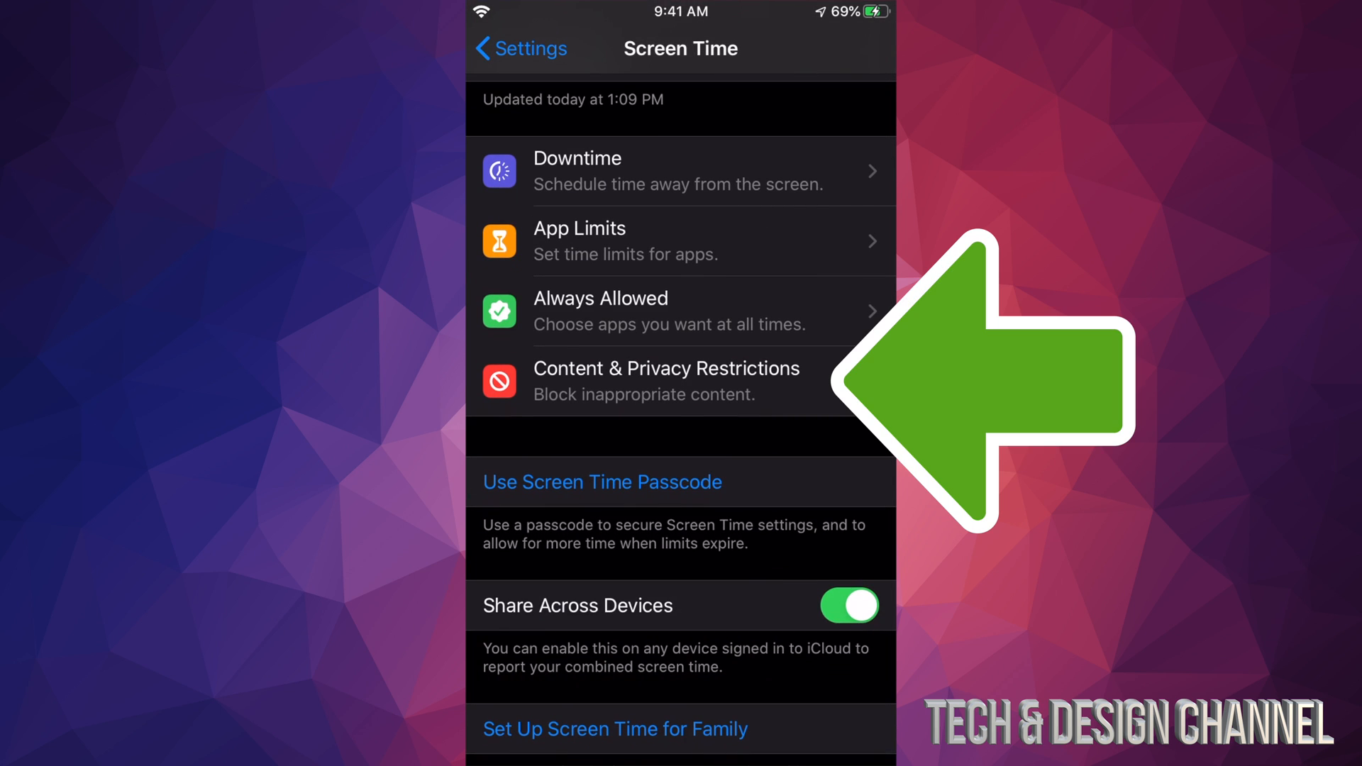
click(680, 380)
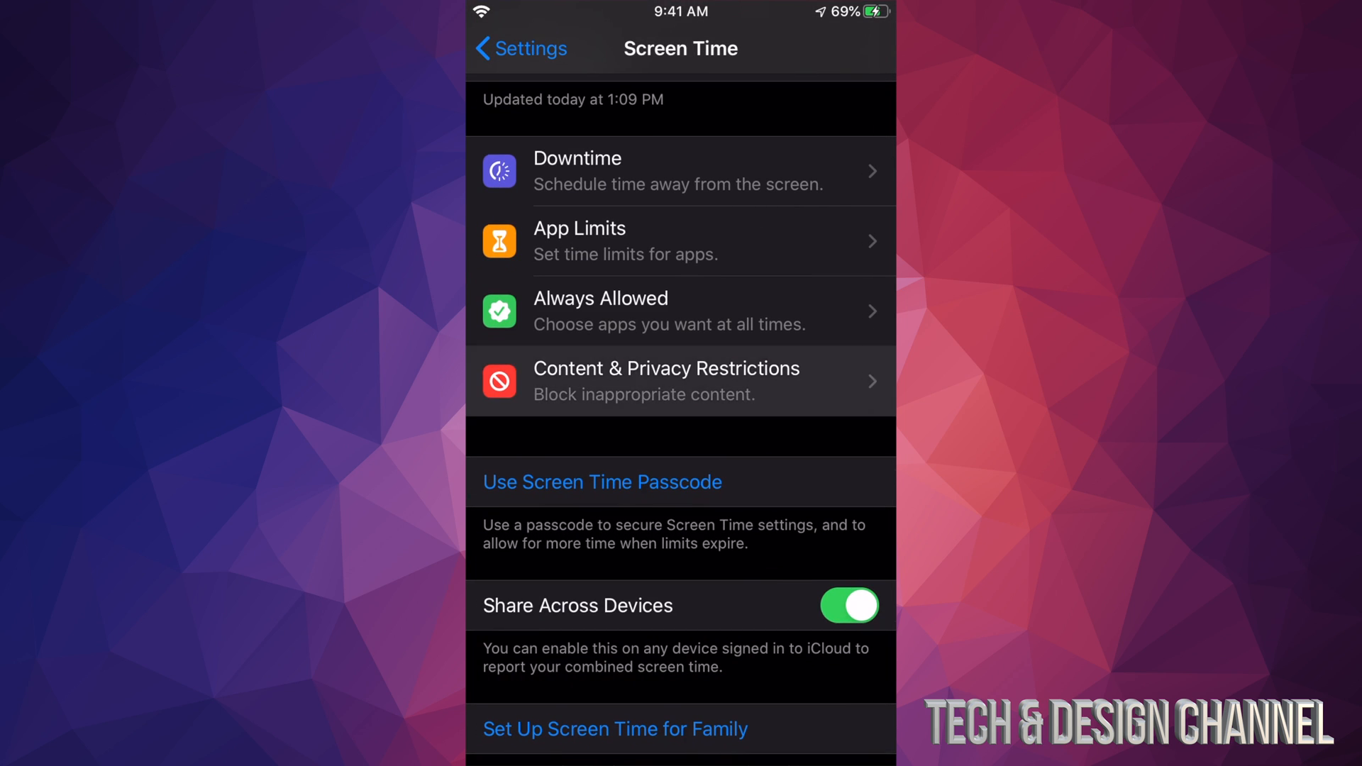
click(667, 380)
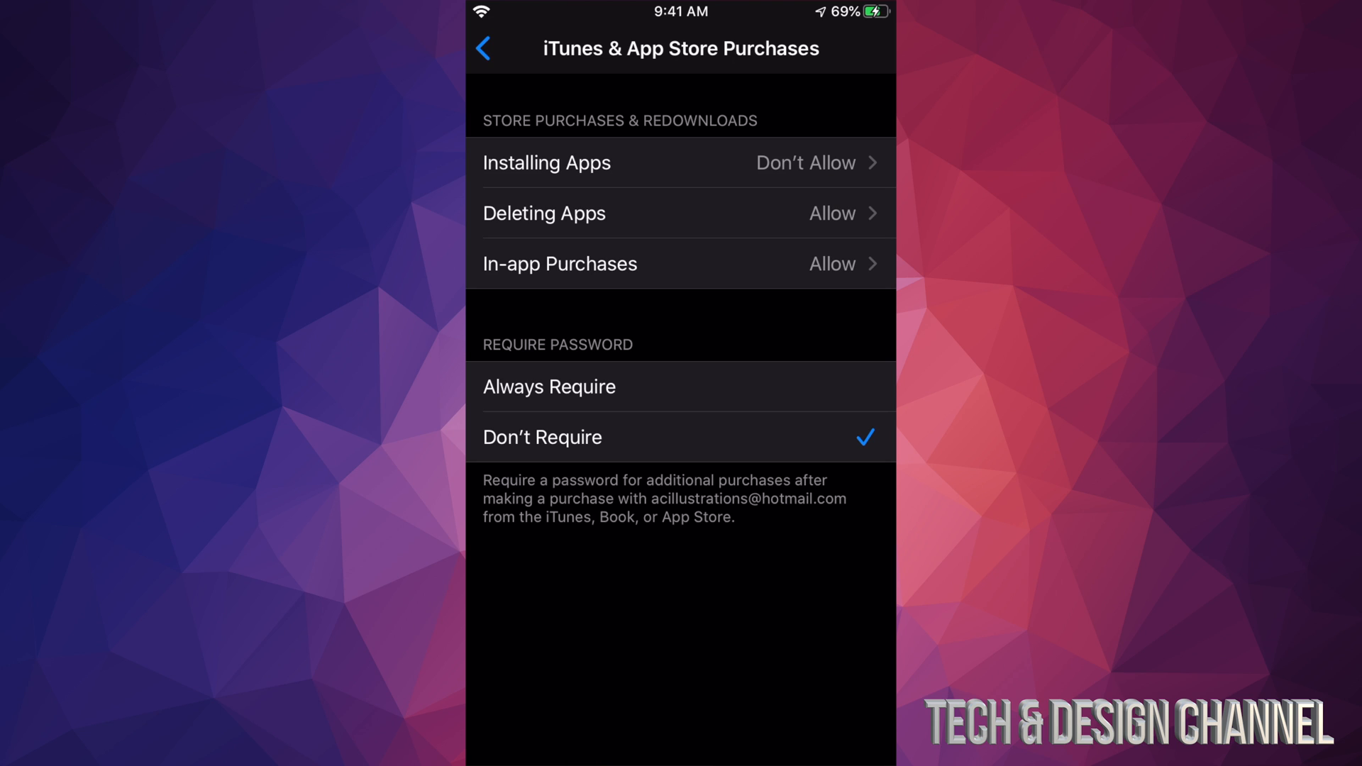
Step: Set Installing Apps to Allow and go back up to the Screen Time overview
click(546, 162)
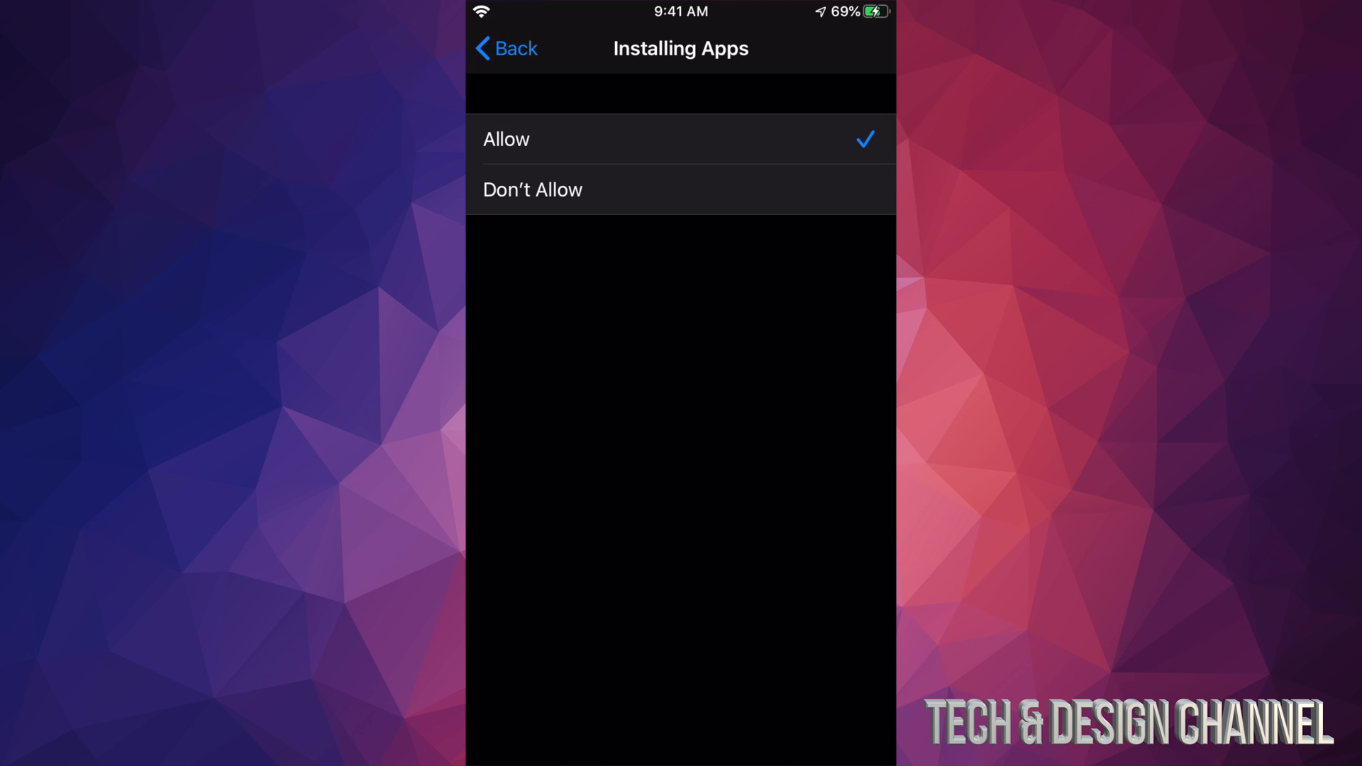
click(506, 49)
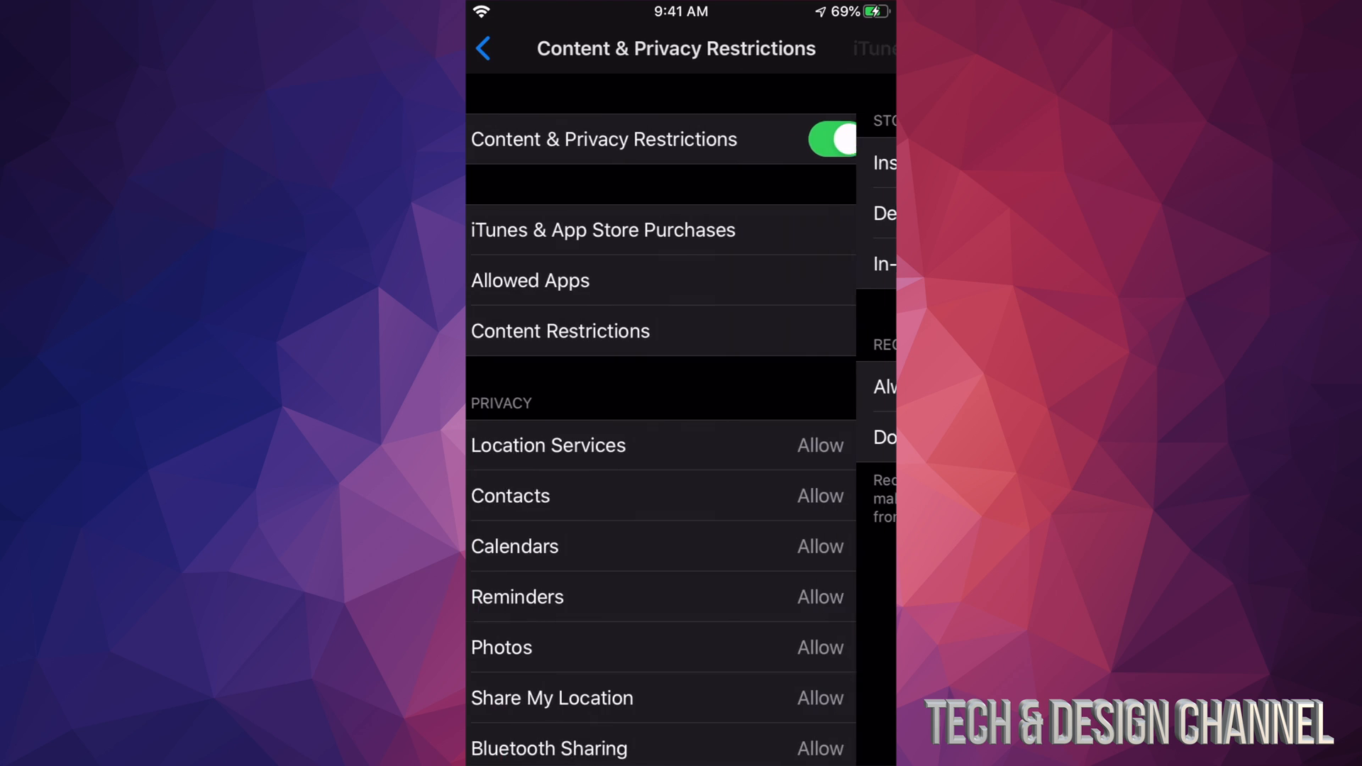
click(487, 49)
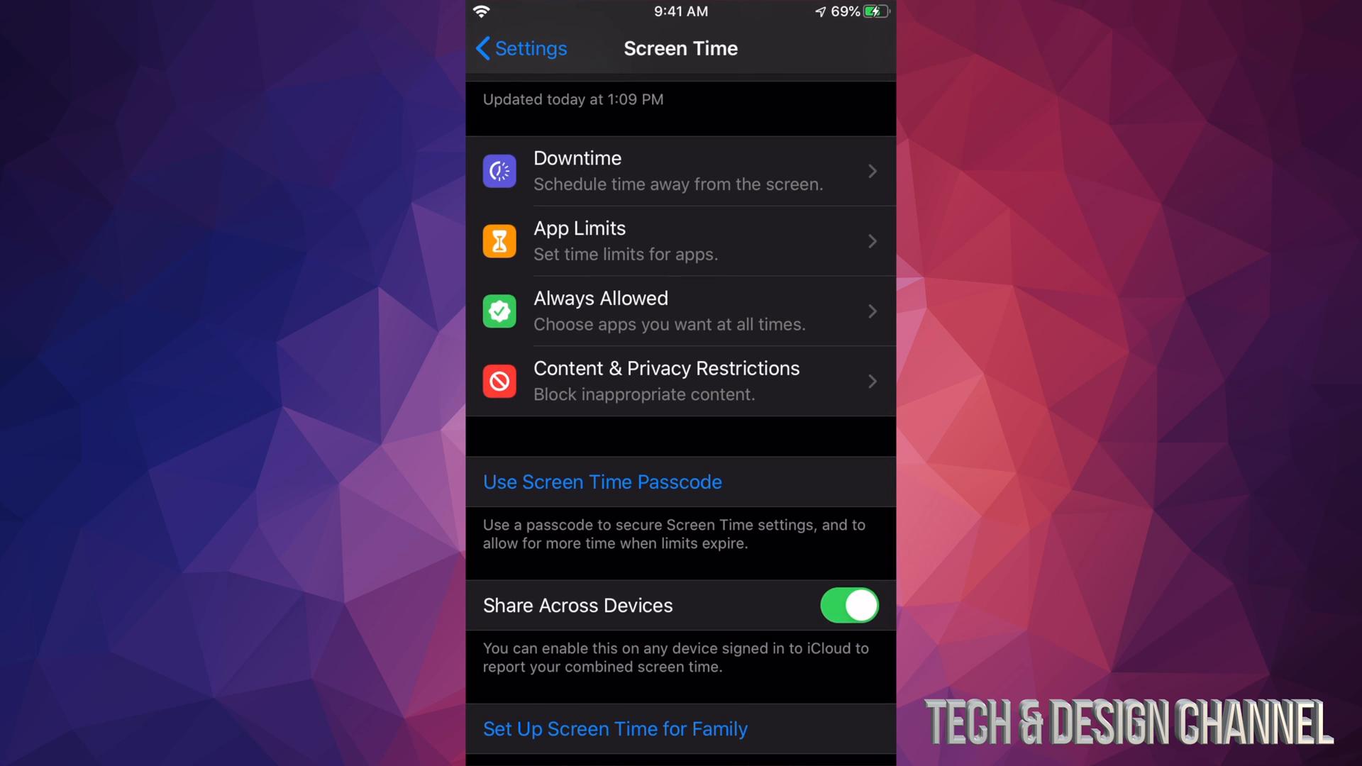
Step: Switch Installing Apps back to Don't Allow and return to Content & Privacy Restrictions
click(667, 380)
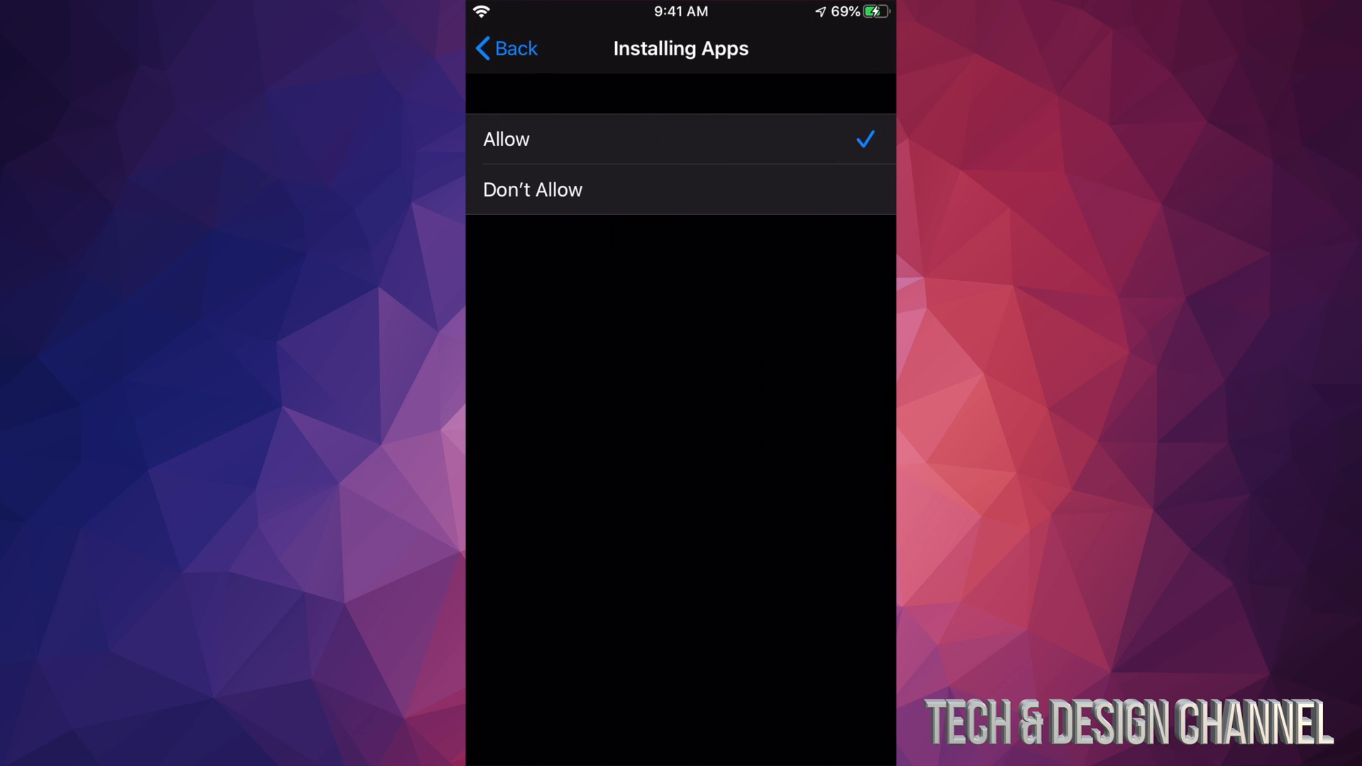
click(532, 190)
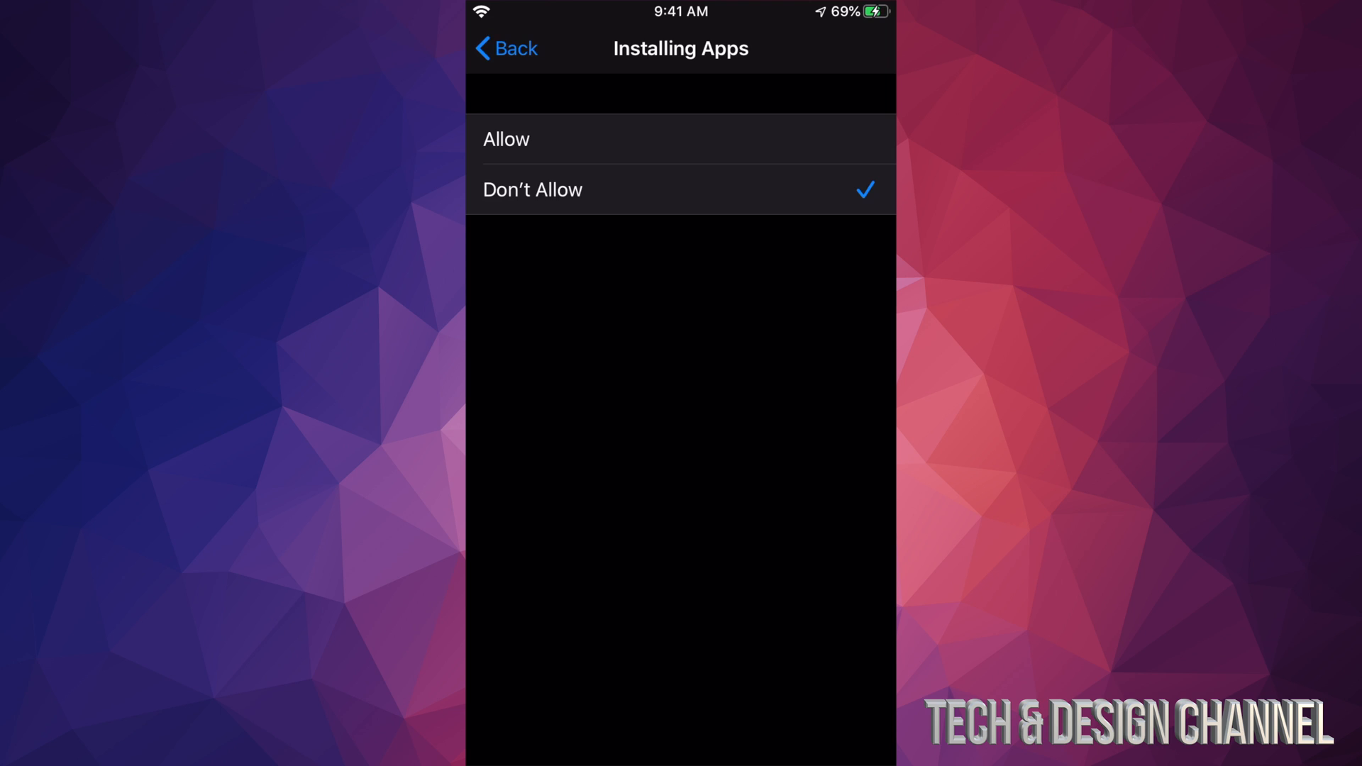
click(506, 48)
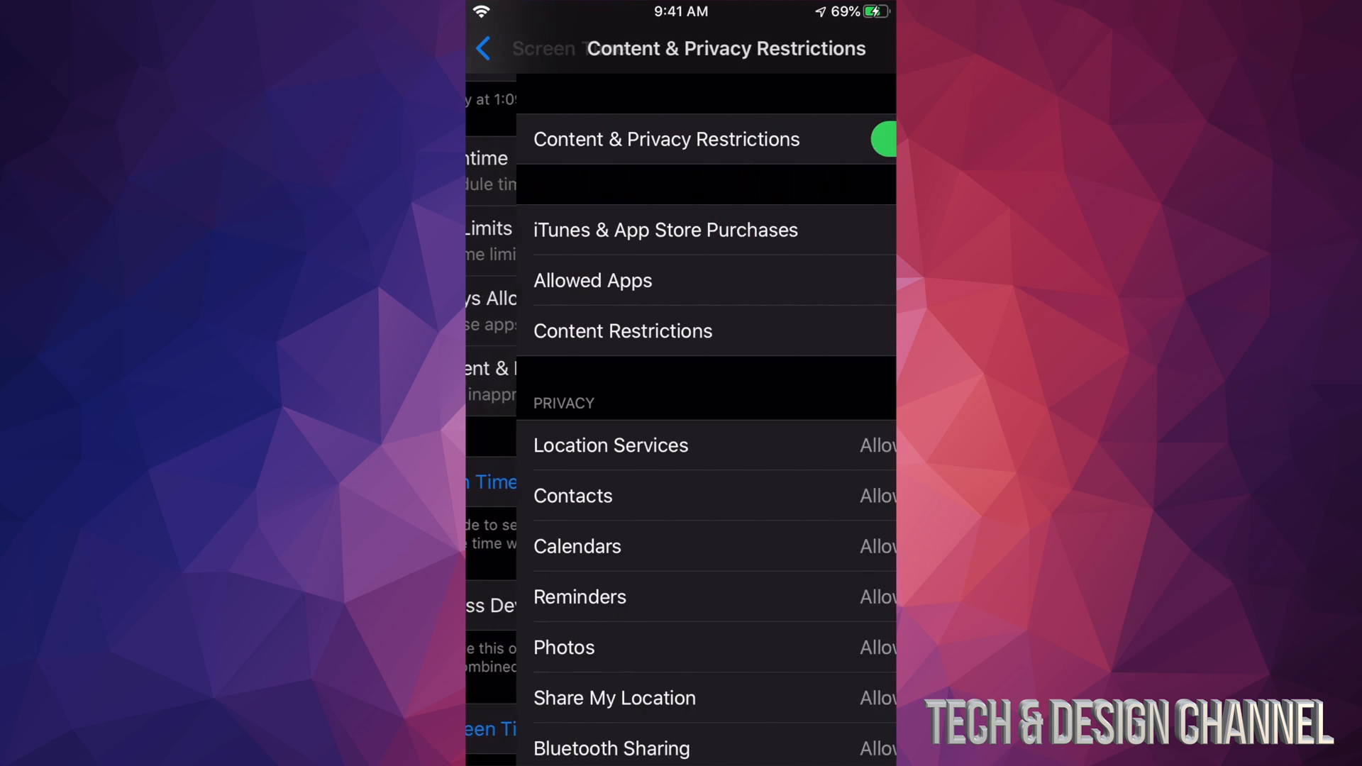
Step: Via iTunes & App Store Purchases, set Installing Apps to Allow so the App Store can return
click(664, 230)
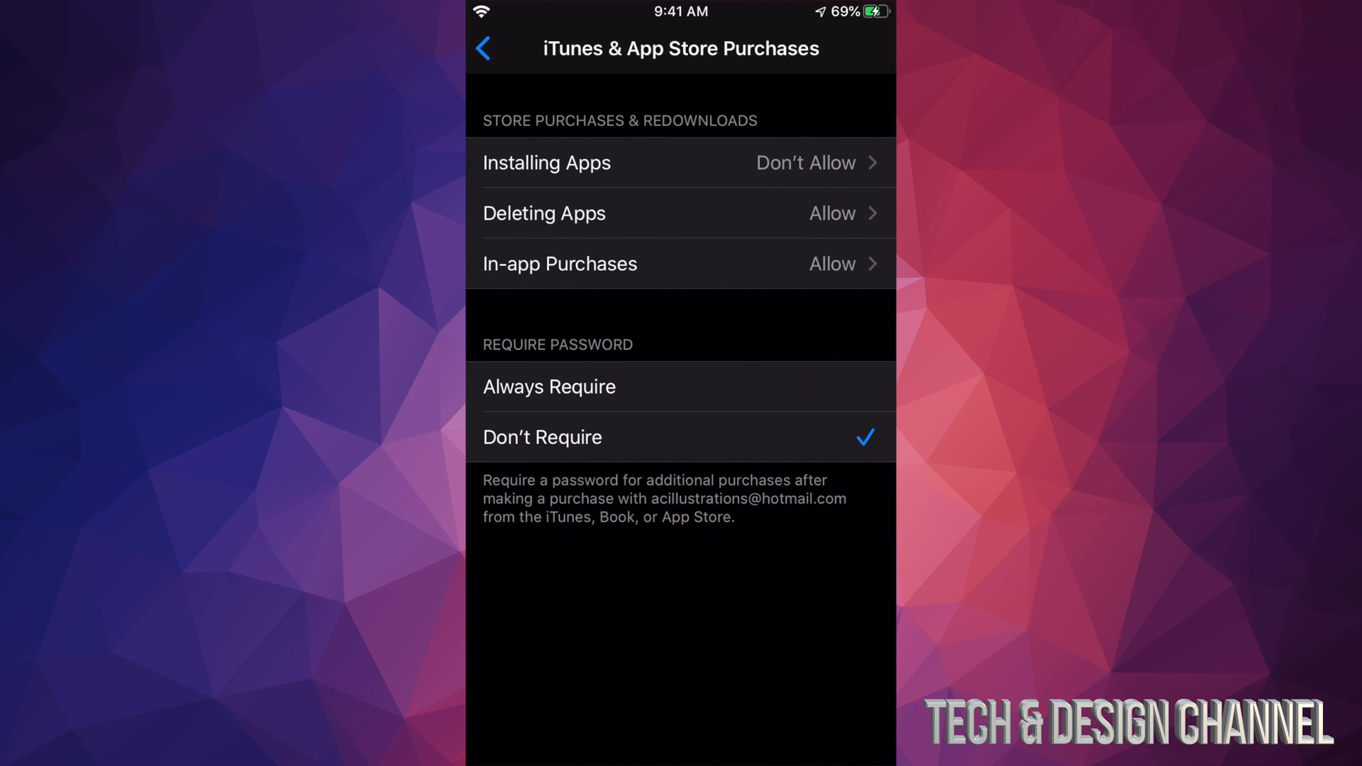
click(547, 161)
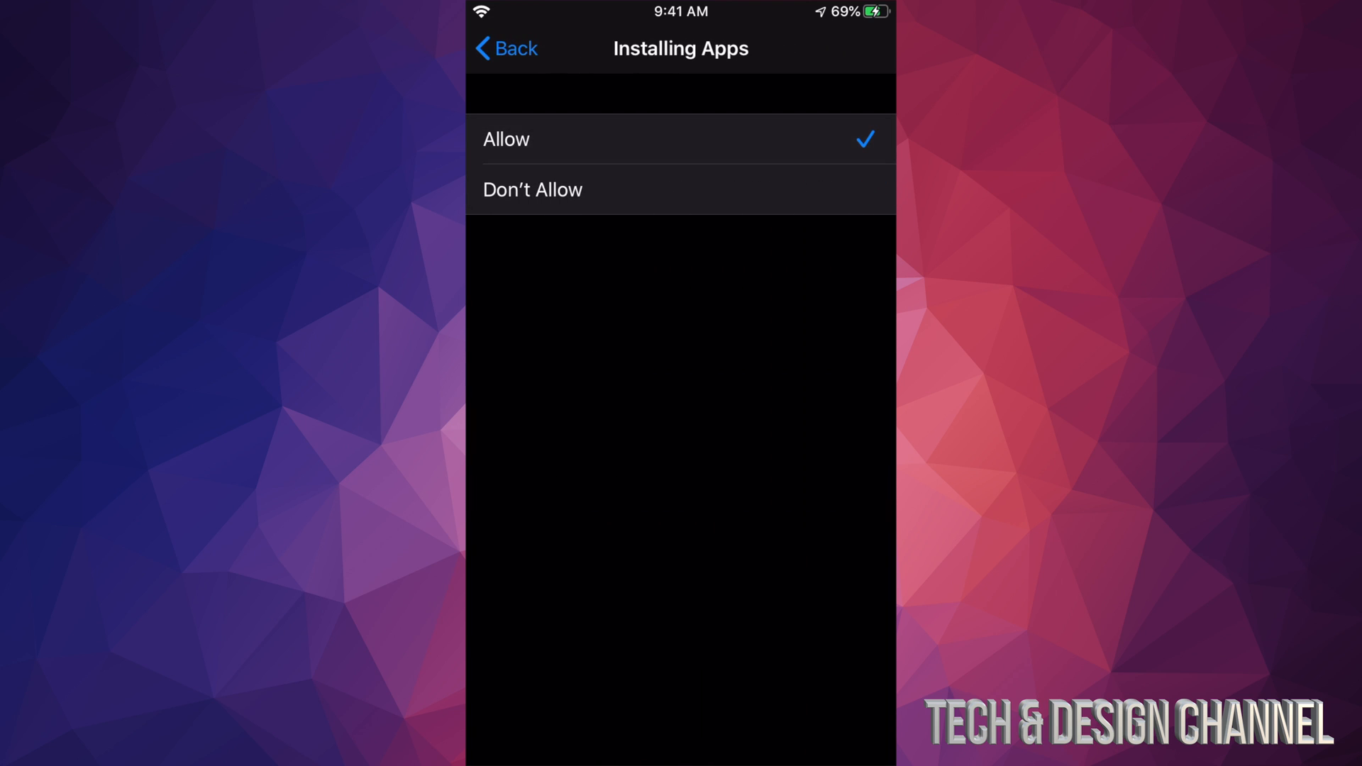